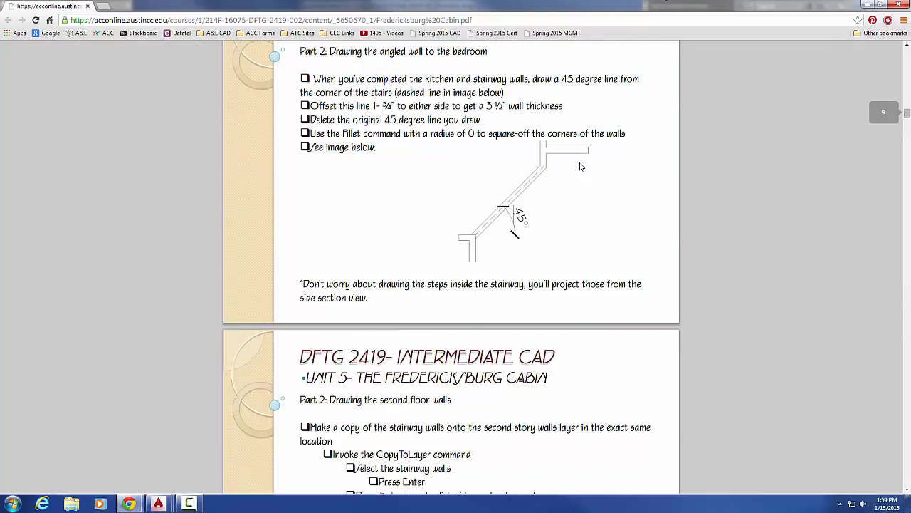
Step: Scroll to Part 2 and highlight the note about stacking second-floor walls directly on top
{"action": "scroll", "scroll_direction": "down", "scroll_amount": 3}
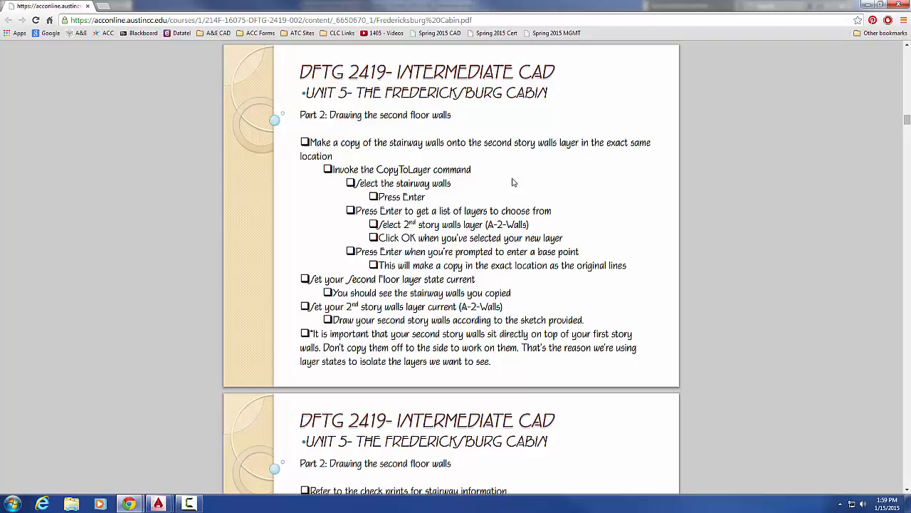
{"action": "mouse_move", "coordinate": [410, 238]}
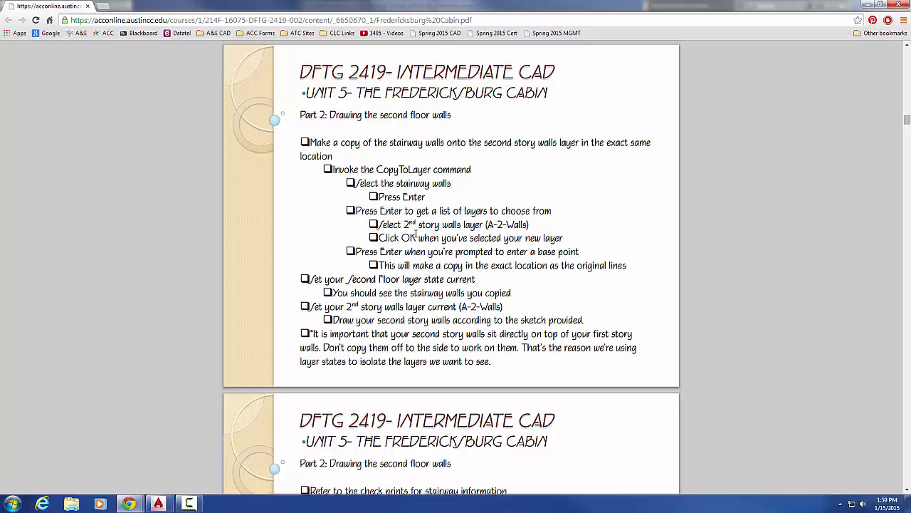
{"action": "mouse_move", "coordinate": [513, 129]}
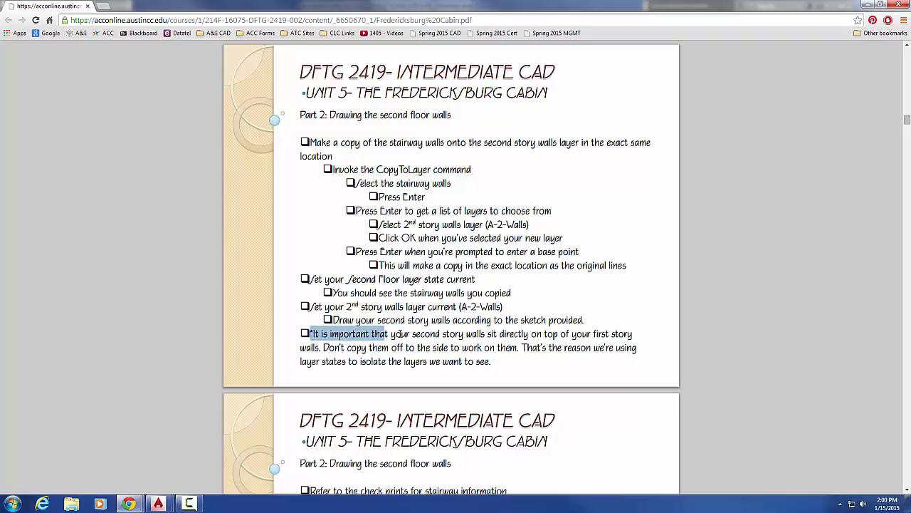
{"action": "left_click_drag", "start_coordinate": [310, 333], "coordinate": [495, 361]}
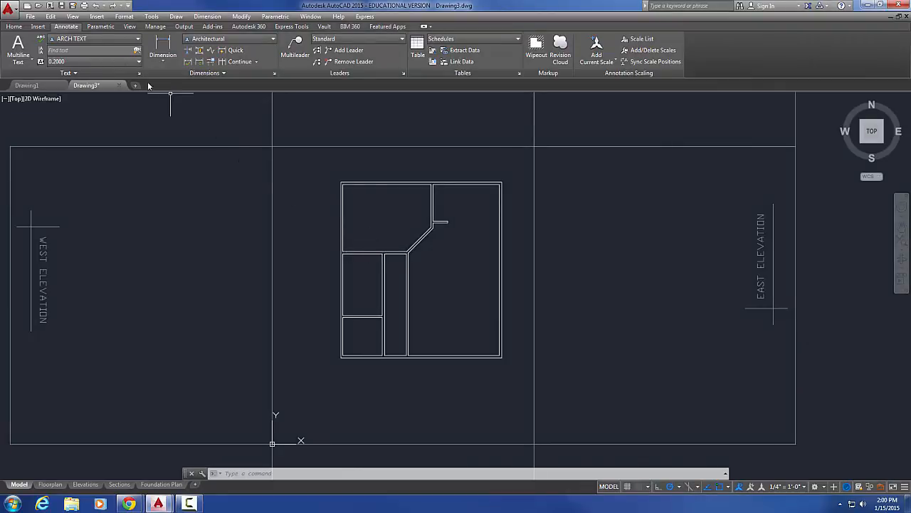
Step: Start COPYTOLAYER from the Home tab's expanded Layers panel to copy the stairway walls
{"action": "left_click", "coordinate": [16, 26]}
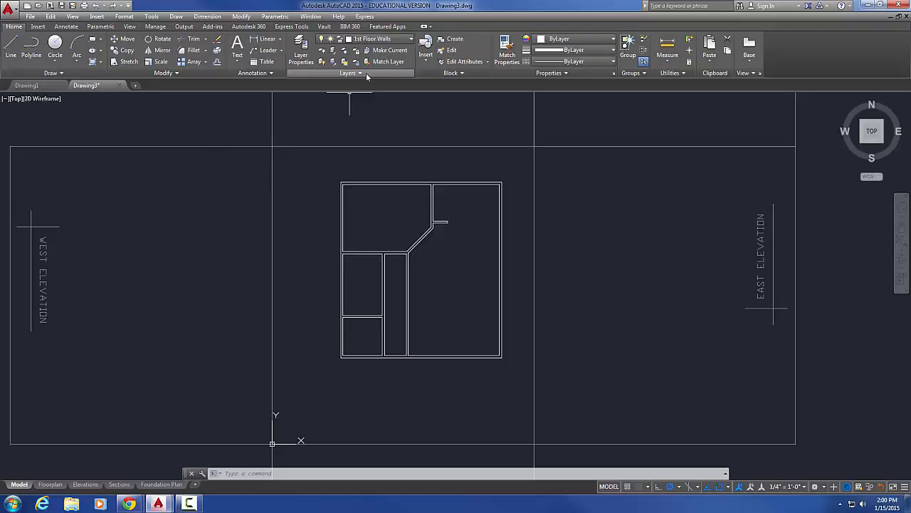
{"action": "left_click", "coordinate": [347, 74]}
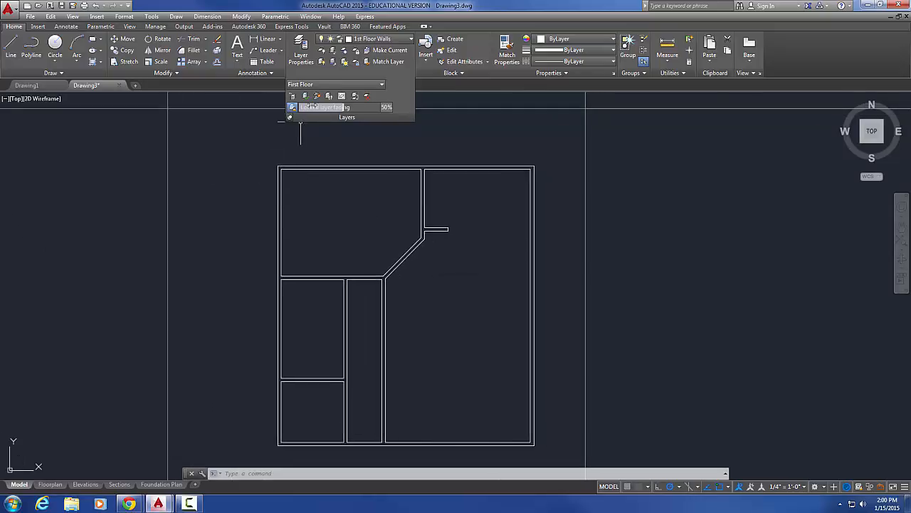
{"action": "mouse_move", "coordinate": [319, 97]}
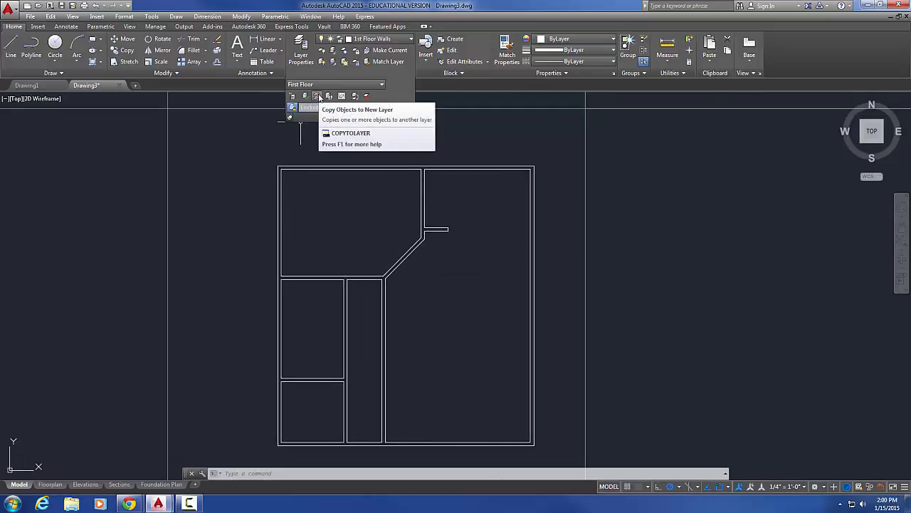
{"action": "mouse_move", "coordinate": [319, 96]}
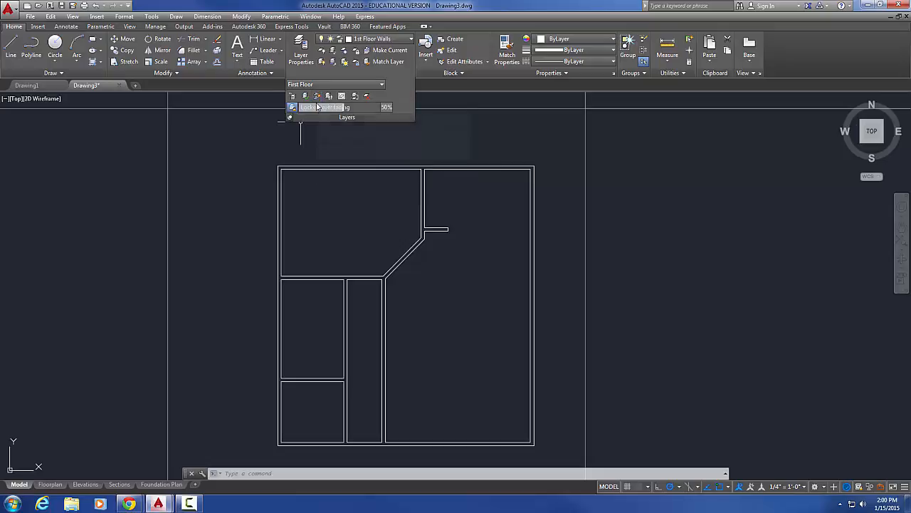
{"action": "mouse_move", "coordinate": [317, 97]}
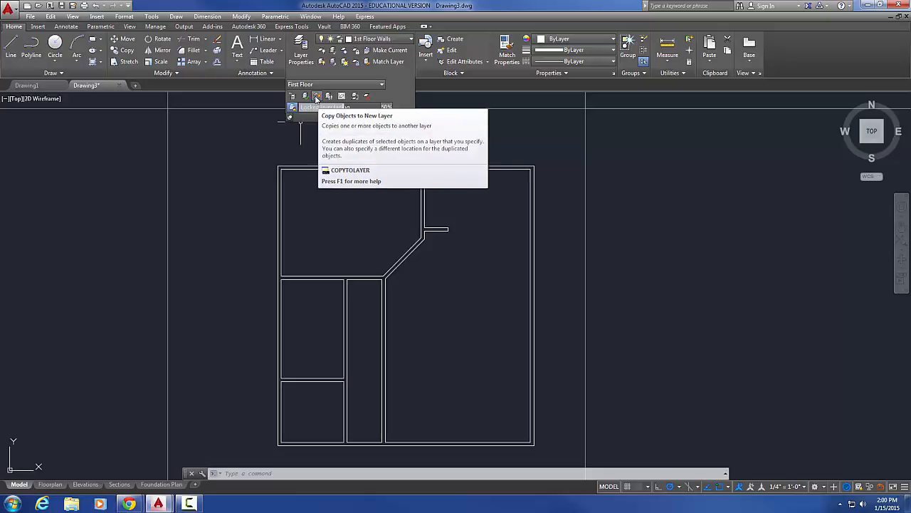
{"action": "left_click", "coordinate": [316, 96]}
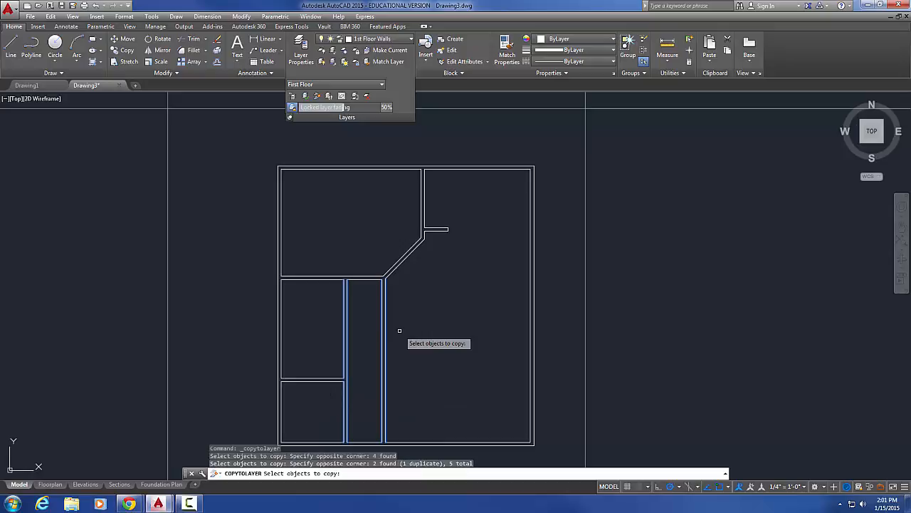
Step: Copy the selected stair walls to the 2nd Floor Walls layer, keeping the original position
{"action": "key", "text": "Enter"}
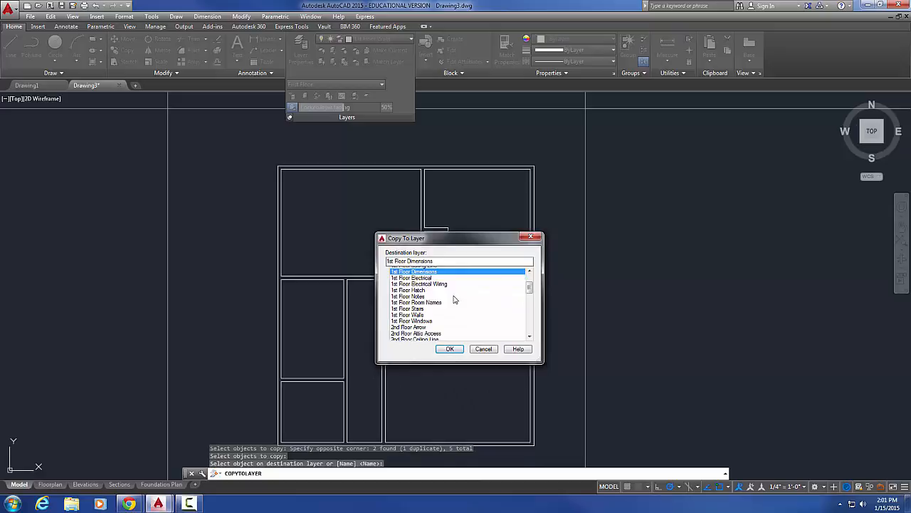
{"action": "left_click", "coordinate": [408, 300]}
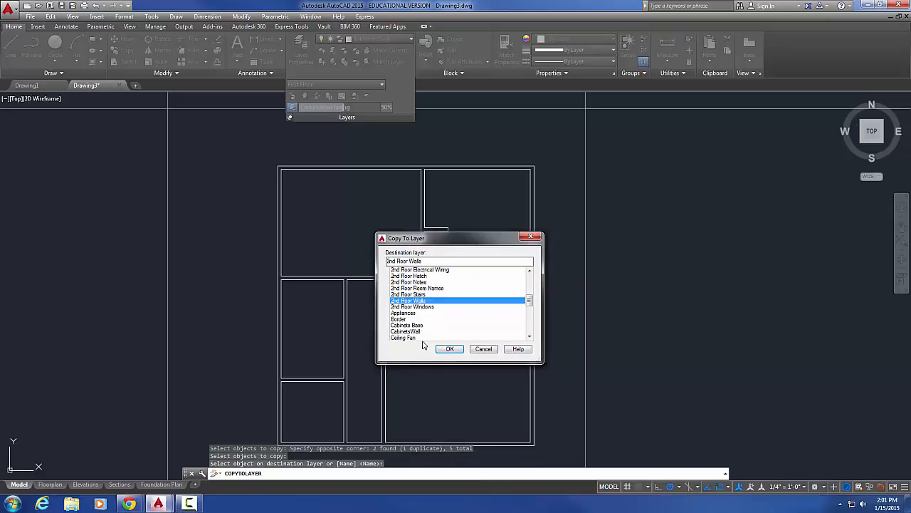
{"action": "left_click", "coordinate": [449, 349]}
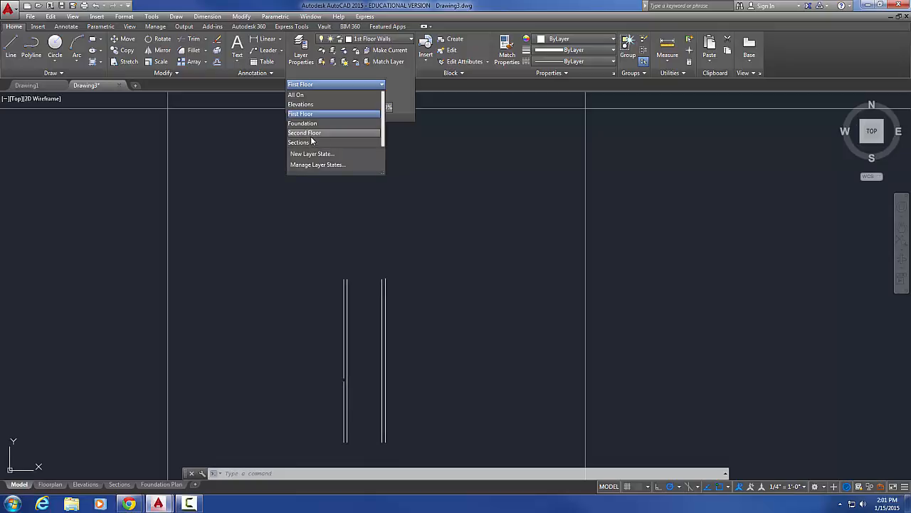
Step: Apply the Second Floor layer state to isolate the copied walls, then restore All On
{"action": "left_click", "coordinate": [310, 114]}
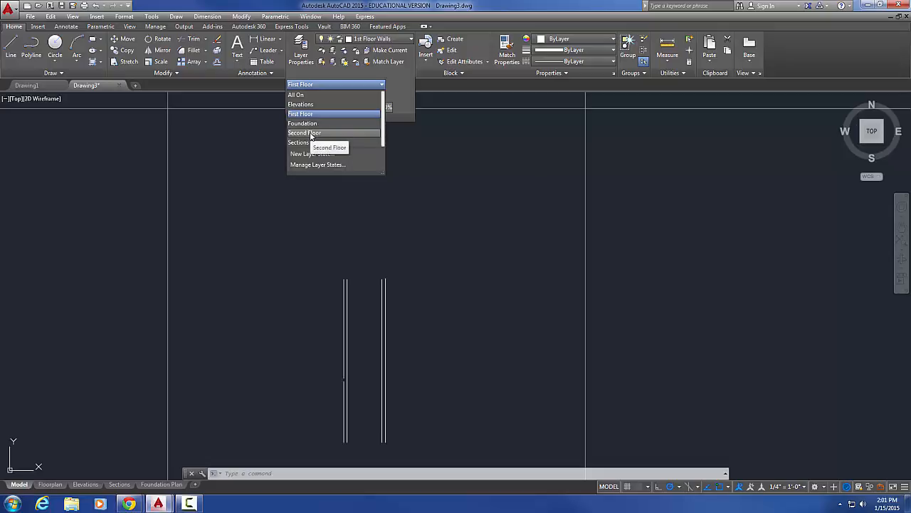
{"action": "left_click", "coordinate": [304, 134]}
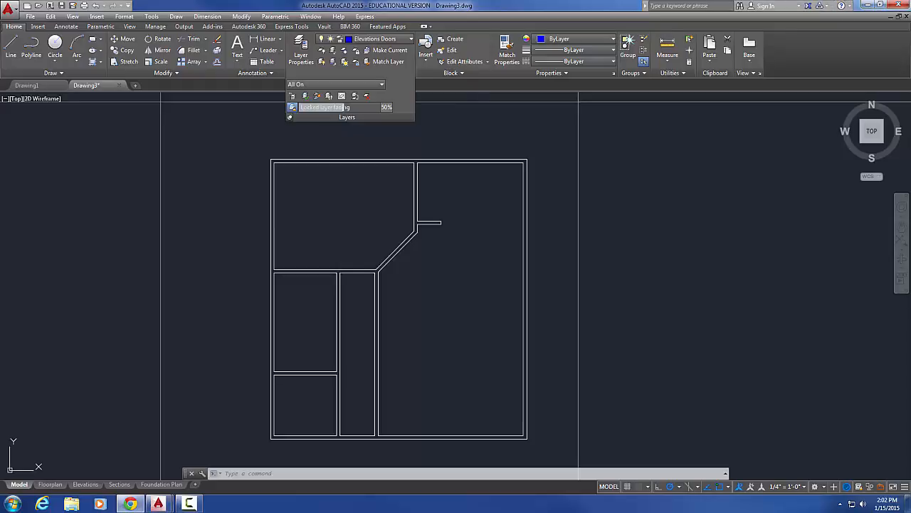
{"action": "left_click", "coordinate": [54, 501]}
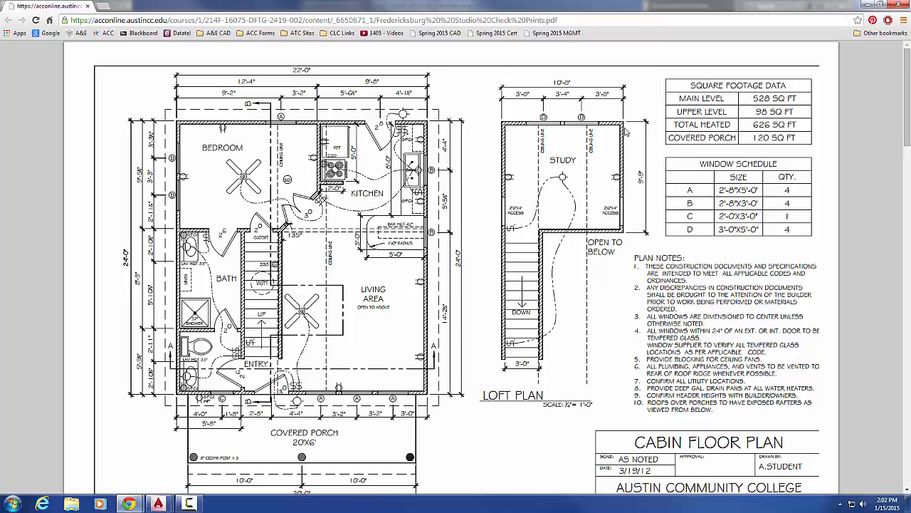
{"action": "mouse_move", "coordinate": [621, 235]}
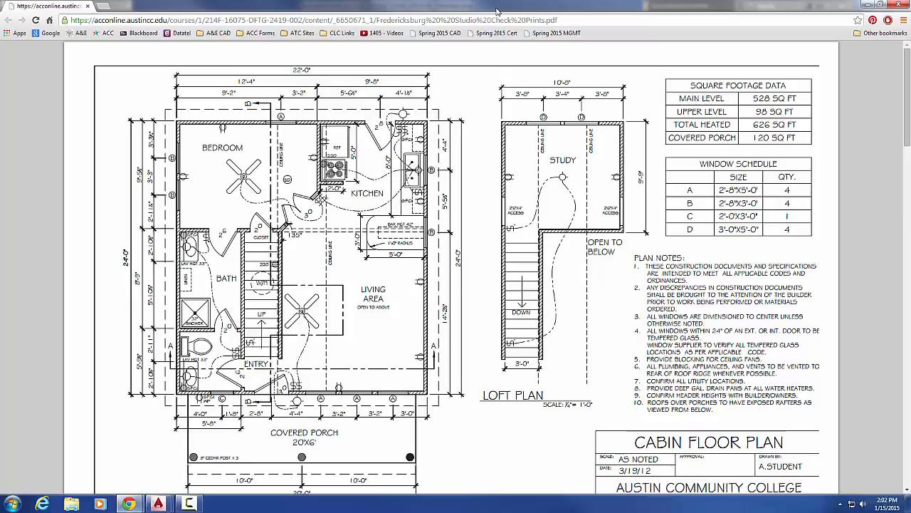
Step: Return from the loft plan PDF in Chrome to the cabin drawing in AutoCAD
{"action": "left_click", "coordinate": [188, 501]}
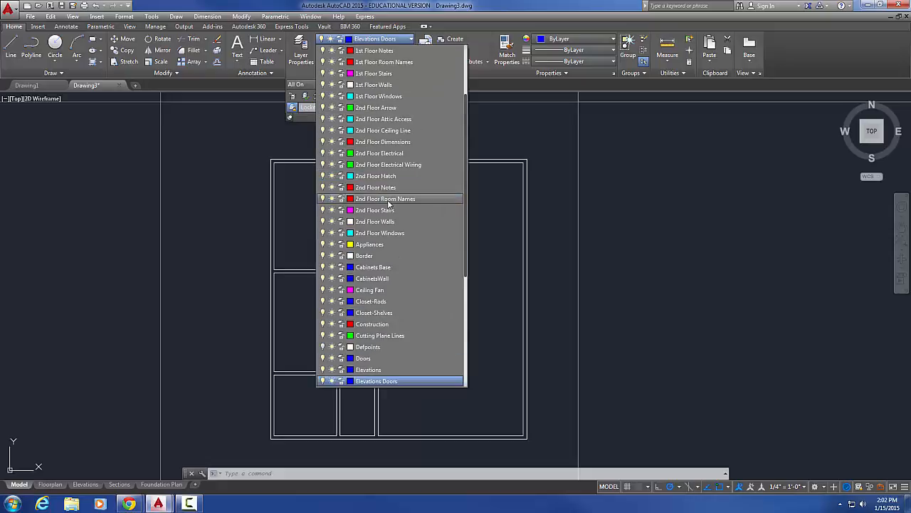
Step: Make 2nd Floor Walls current and draw loft outline lines with typed distances such as 10
{"action": "left_click", "coordinate": [376, 220]}
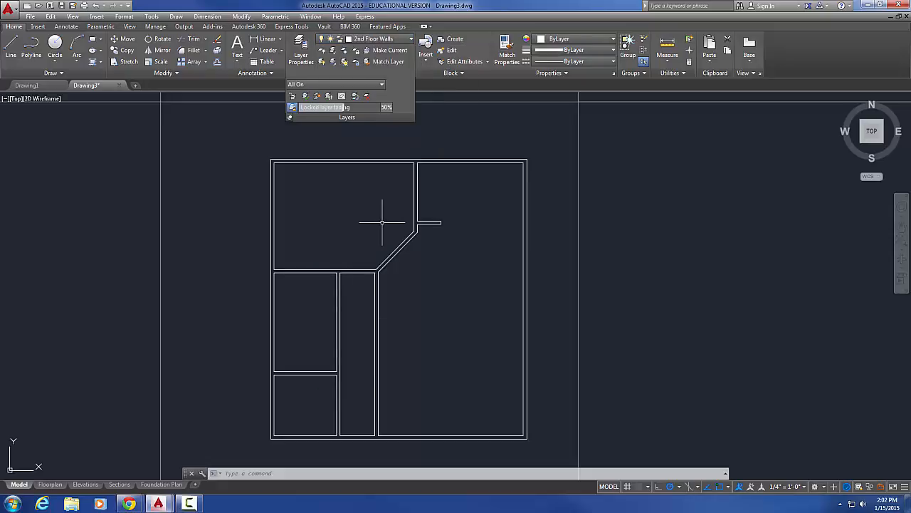
{"action": "mouse_move", "coordinate": [435, 278]}
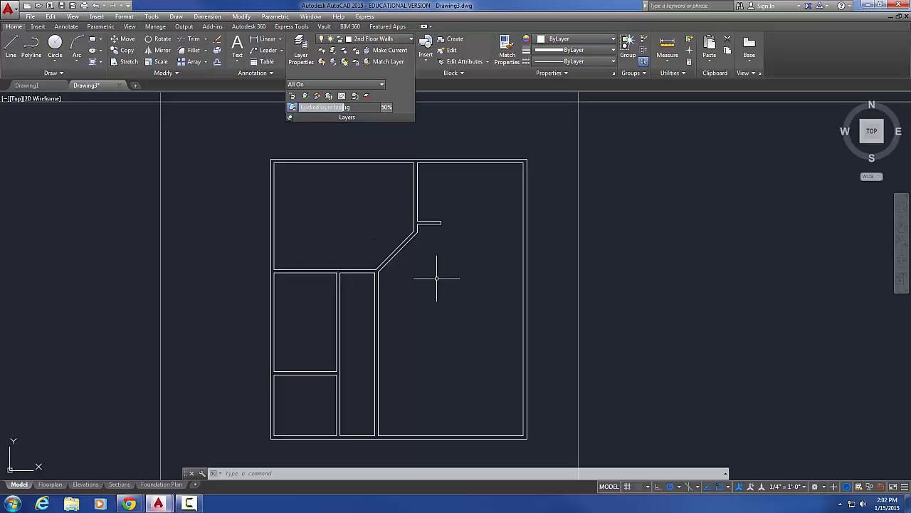
{"action": "mouse_move", "coordinate": [531, 263]}
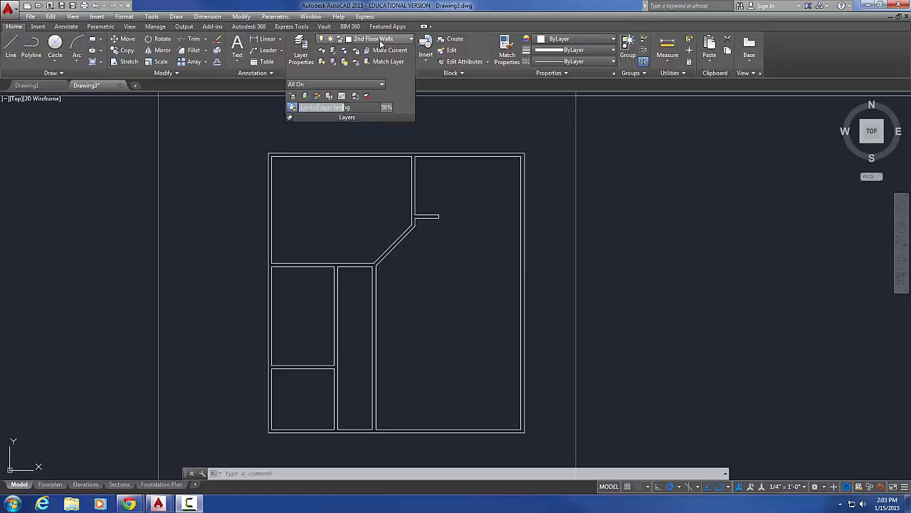
{"action": "mouse_move", "coordinate": [319, 196]}
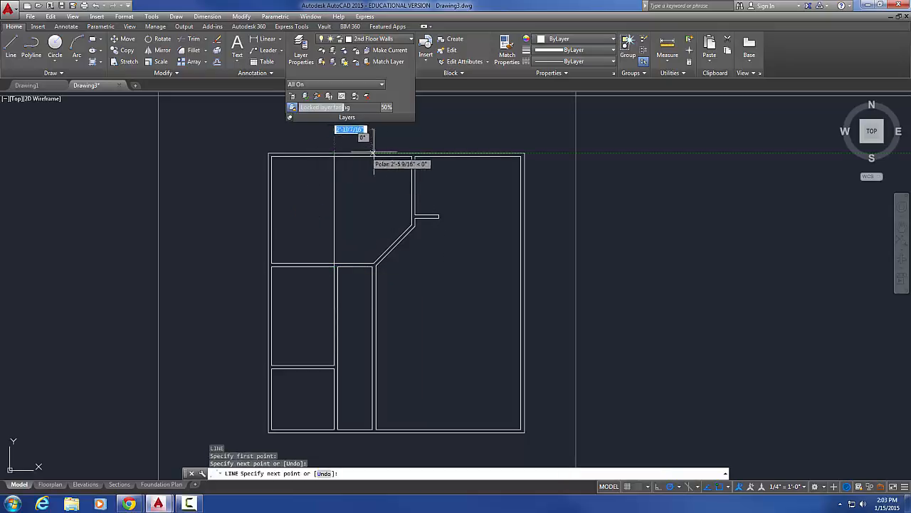
{"action": "mouse_move", "coordinate": [552, 153]}
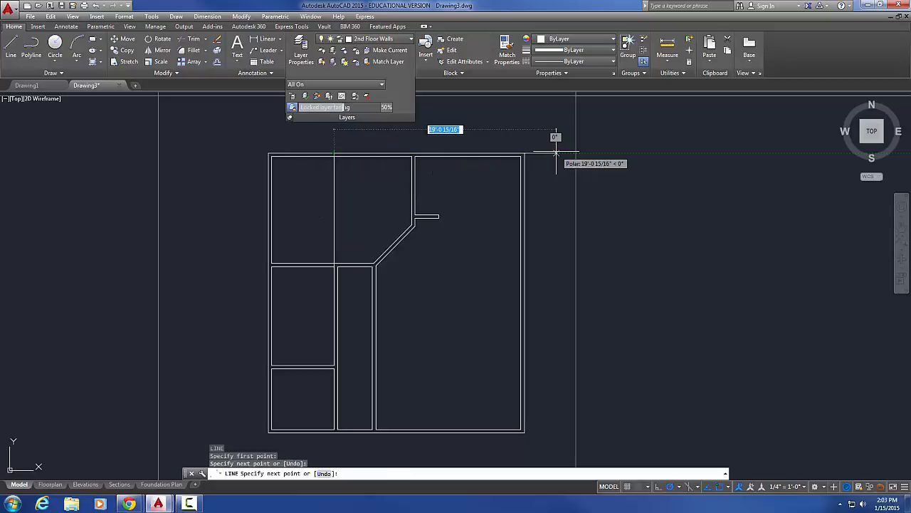
{"action": "type", "text": "10'8"}
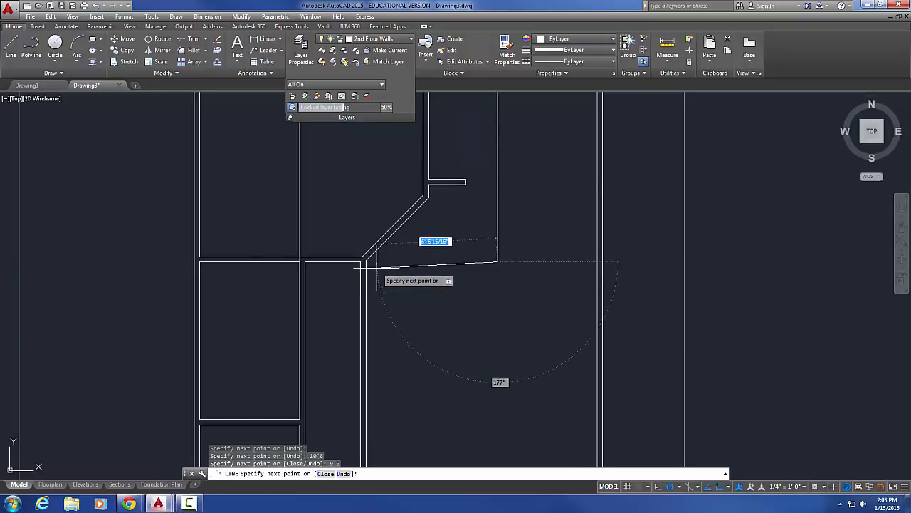
{"action": "mouse_move", "coordinate": [351, 262]}
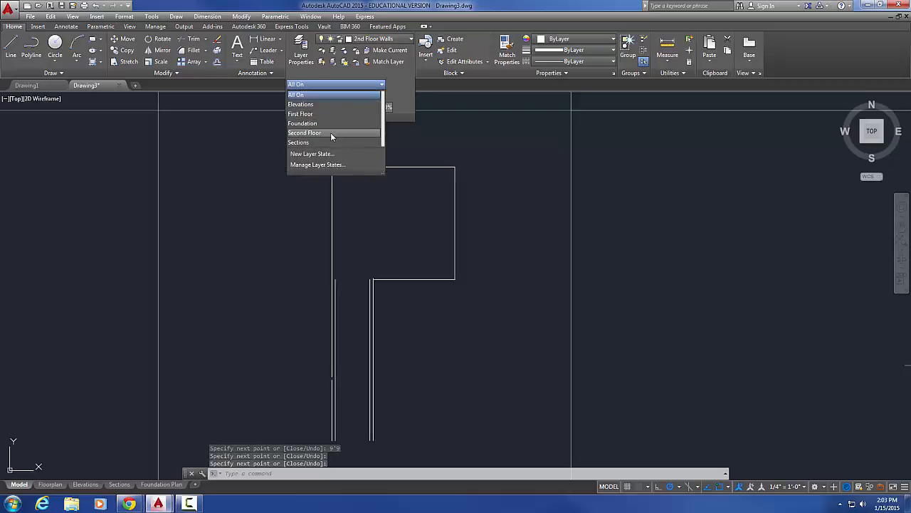
Step: Under the Second Floor state, offset the loft lines to wall thickness and fillet the corners
{"action": "left_click", "coordinate": [304, 132]}
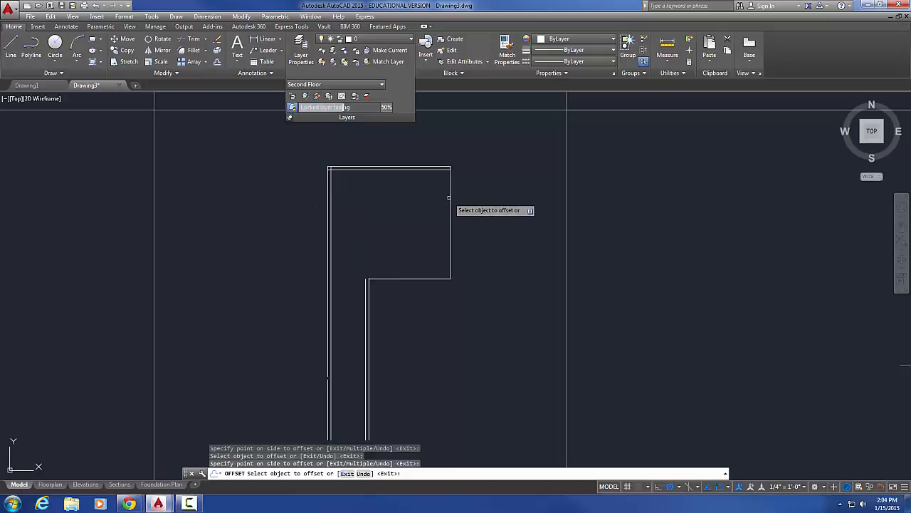
{"action": "left_click", "coordinate": [445, 216]}
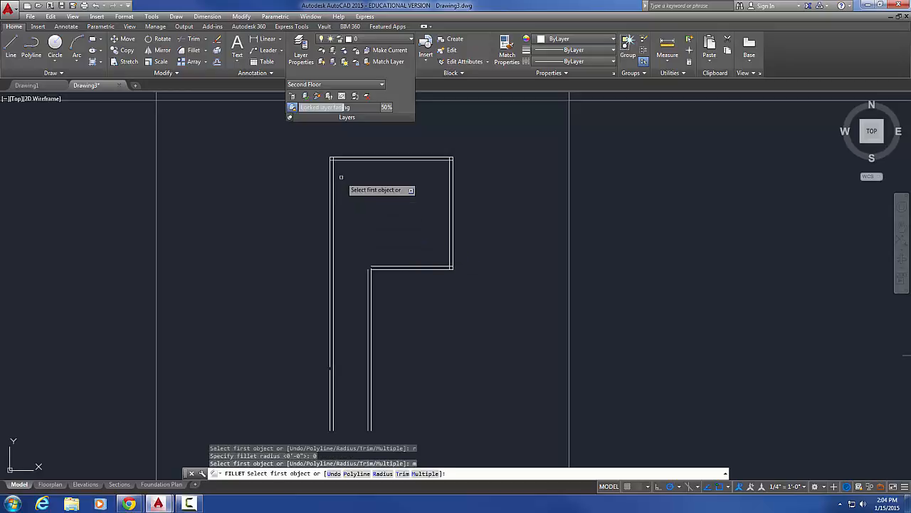
{"action": "left_click", "coordinate": [399, 164]}
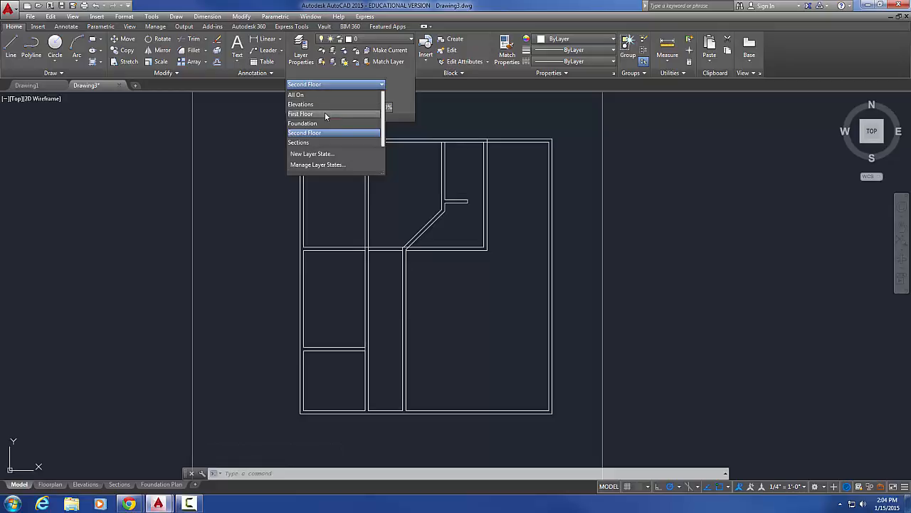
Step: Check the First Floor layer state, then apply All On to show both floors stacked
{"action": "left_click", "coordinate": [300, 114]}
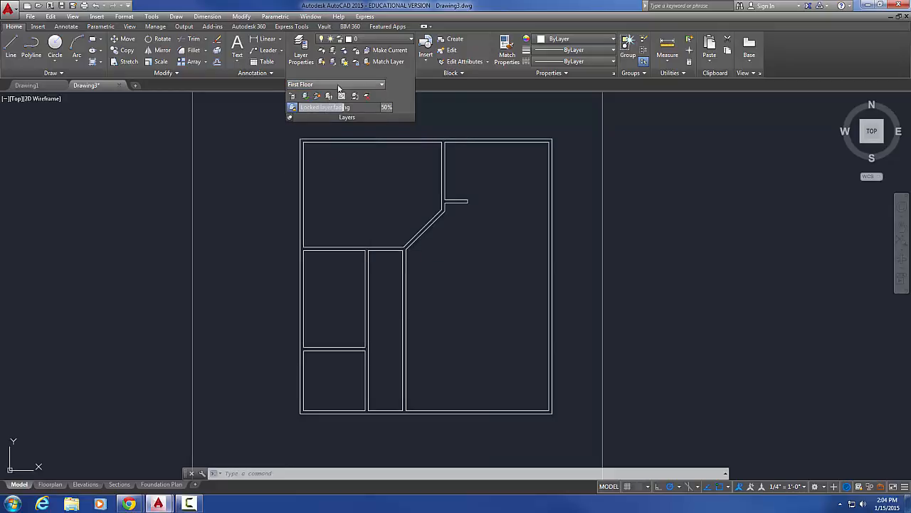
{"action": "left_click", "coordinate": [382, 84]}
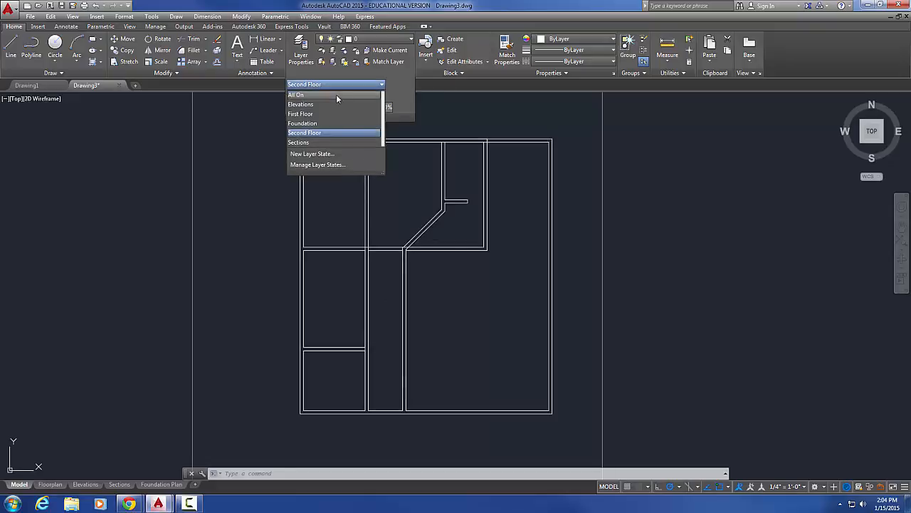
{"action": "left_click", "coordinate": [296, 94]}
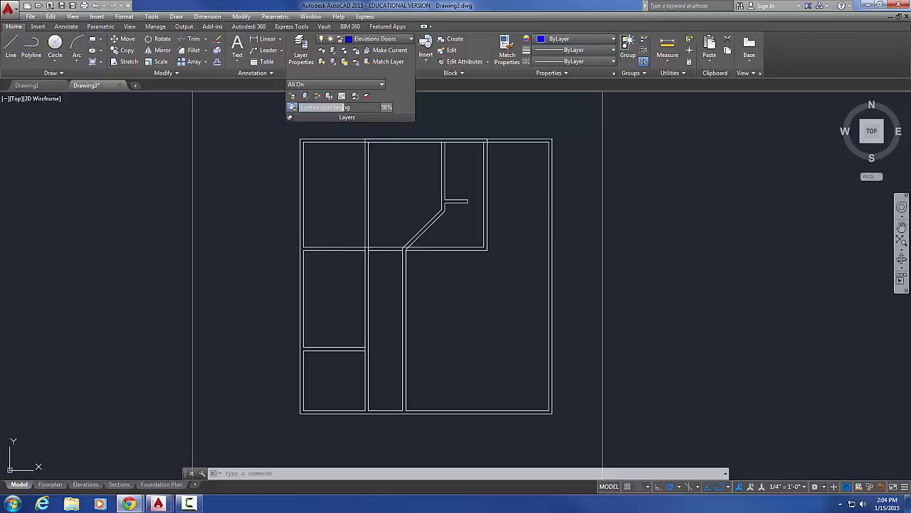
{"action": "mouse_move", "coordinate": [807, 242]}
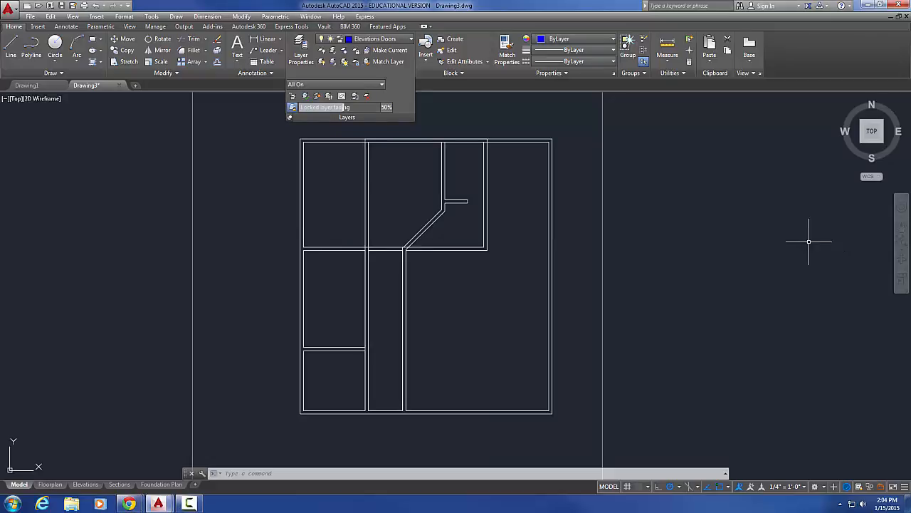